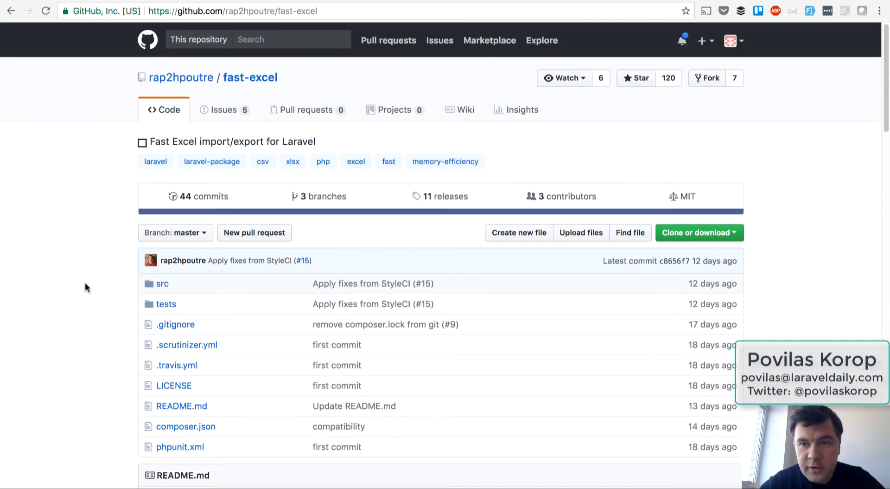
Look over the fast-excel repository and its author, then read the Laravel Excel export Basics docs
click(181, 77)
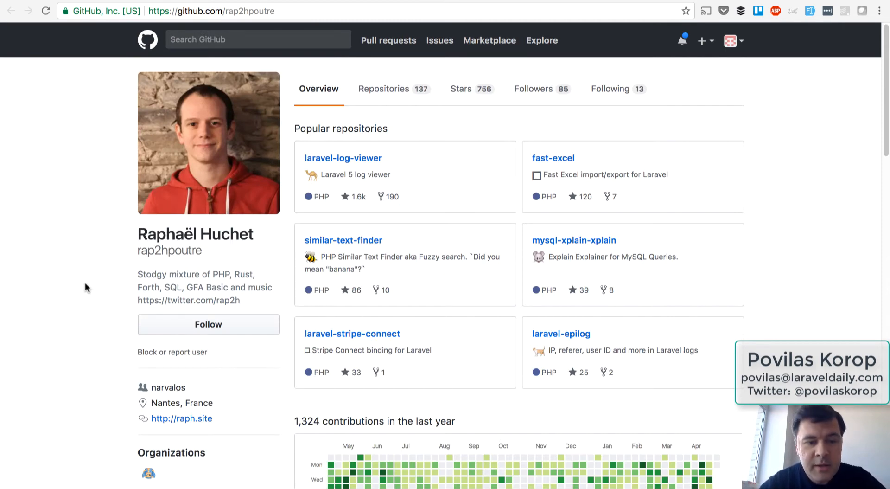
click(553, 157)
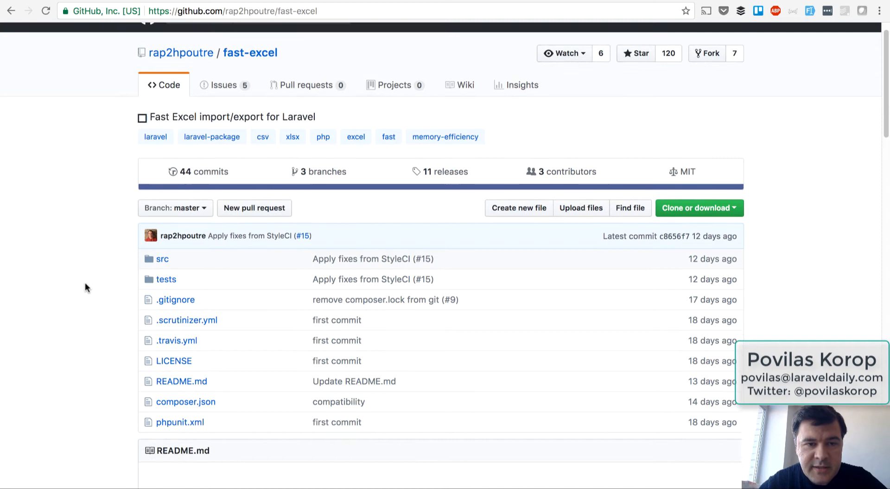
scroll(down, 3)
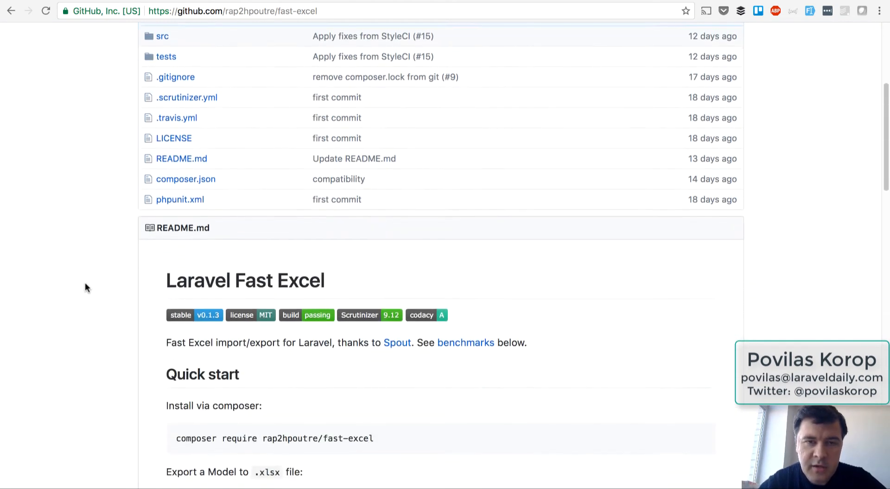
scroll(down, 3)
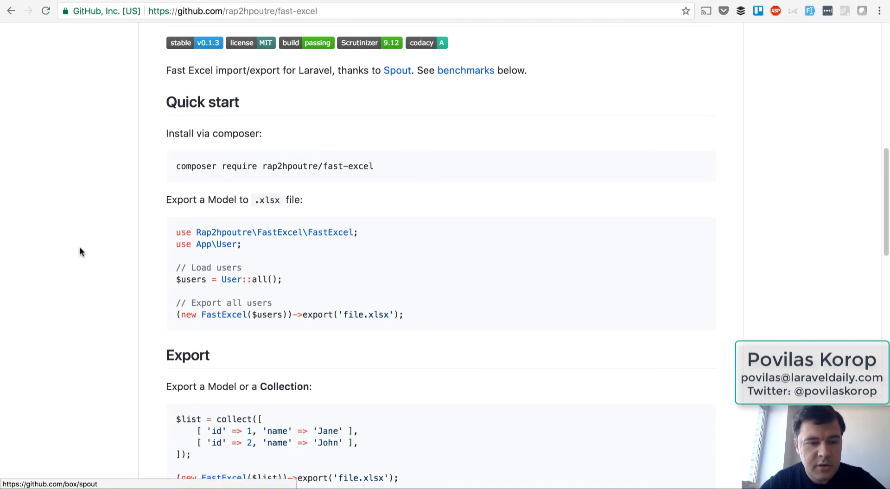
scroll(down, 3)
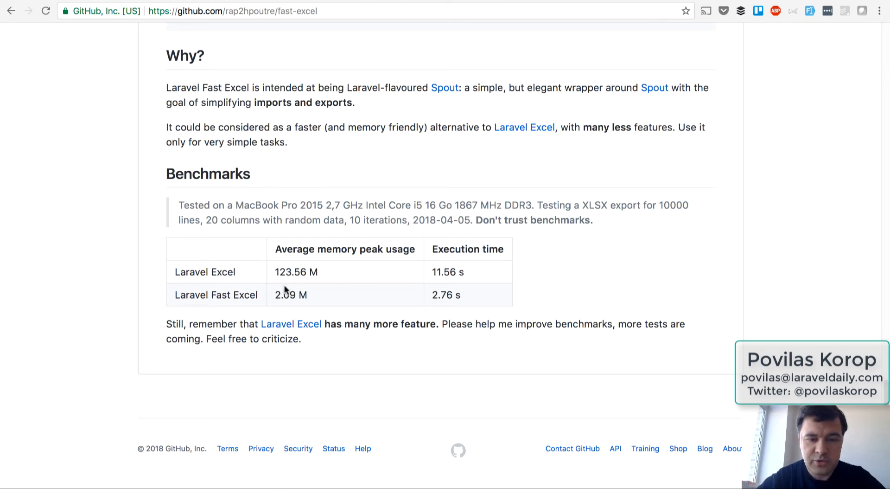
mouse_move(462, 297)
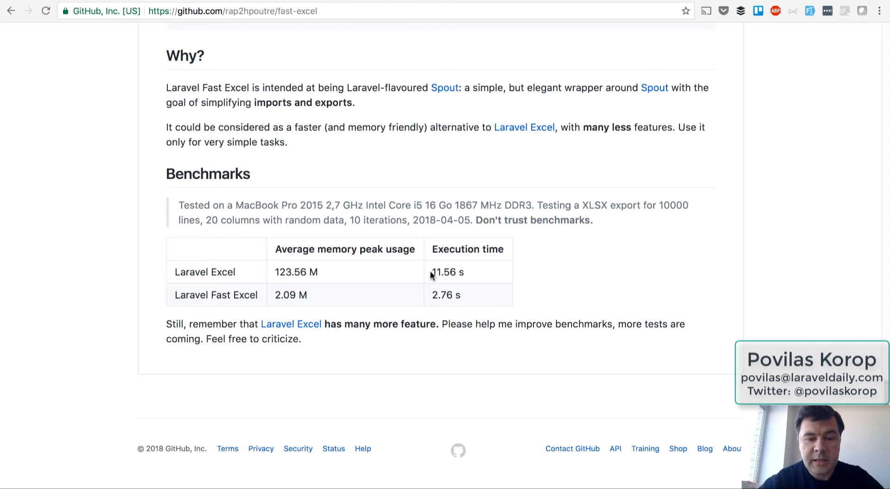
mouse_move(540, 288)
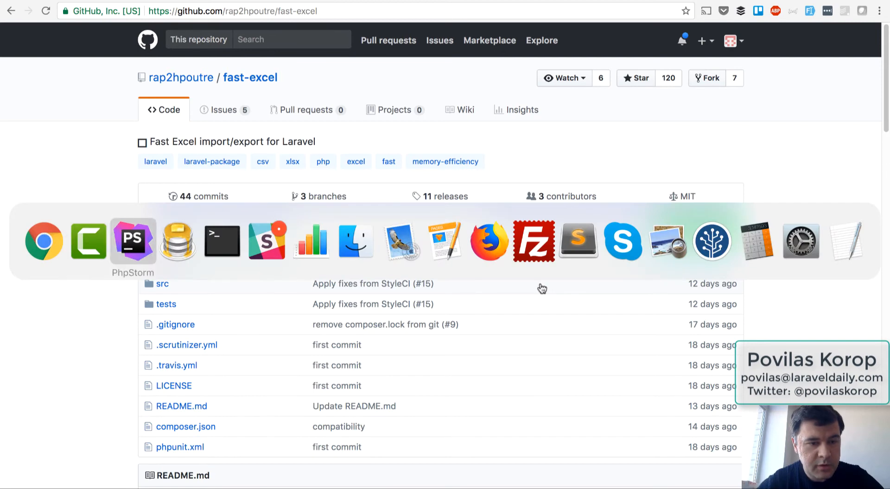
click(133, 240)
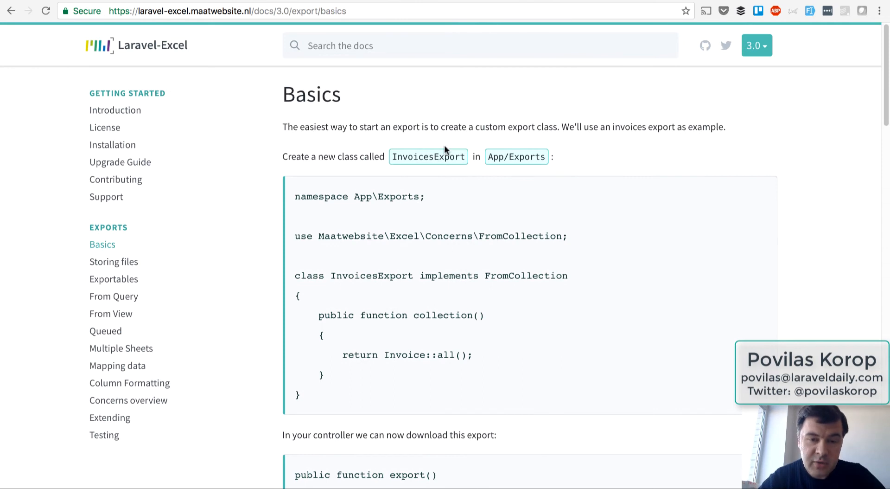
mouse_move(430, 183)
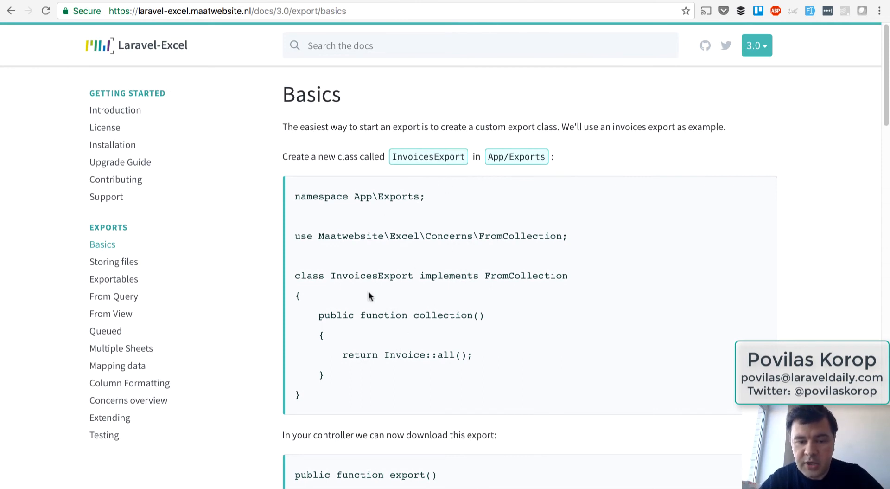
scroll(down, 3)
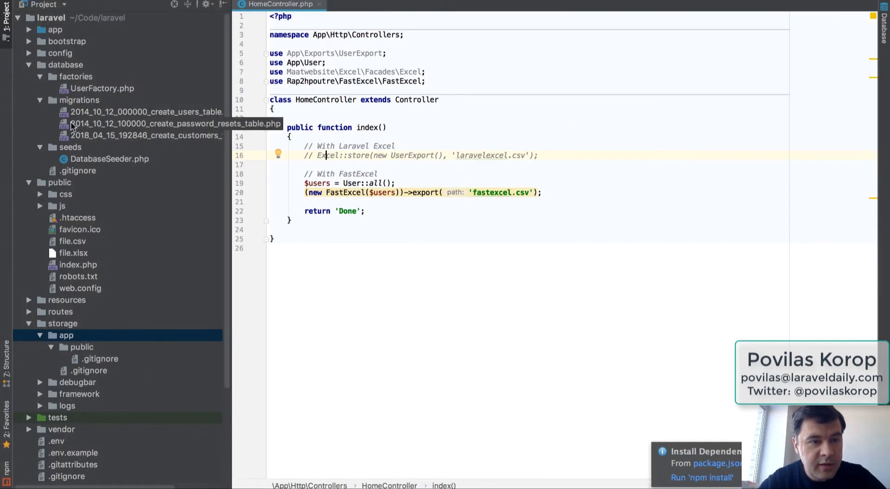
Open app/Exports/UserExport.php, the FromCollection class returning User::all()
click(55, 29)
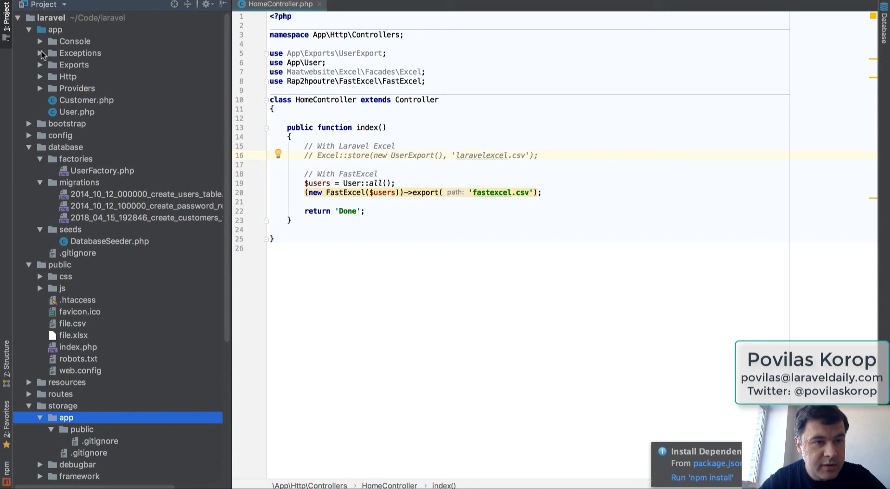
click(40, 64)
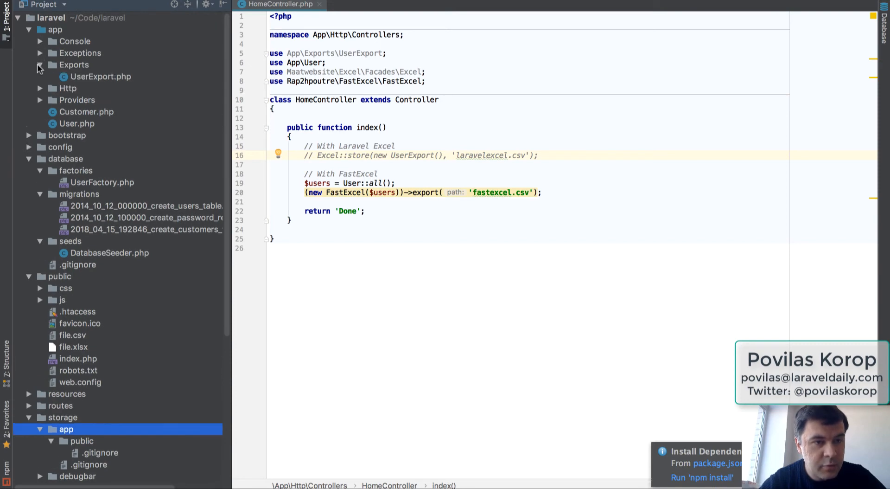
click(101, 76)
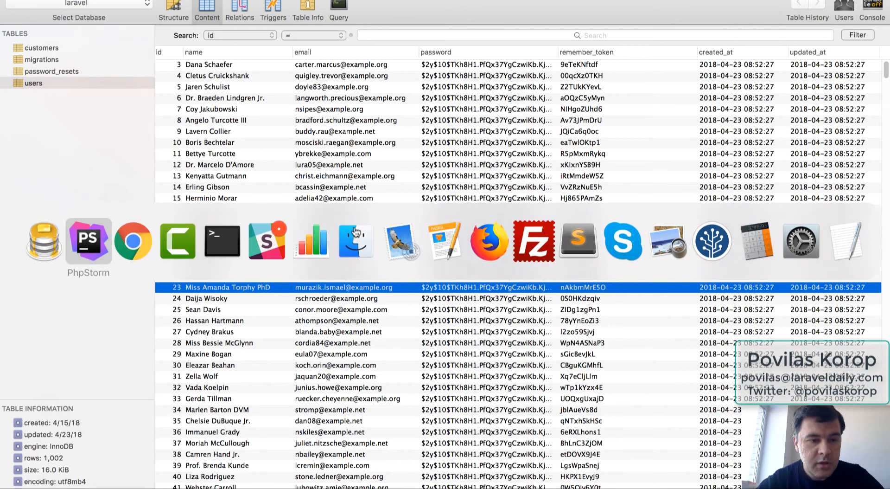
click(89, 241)
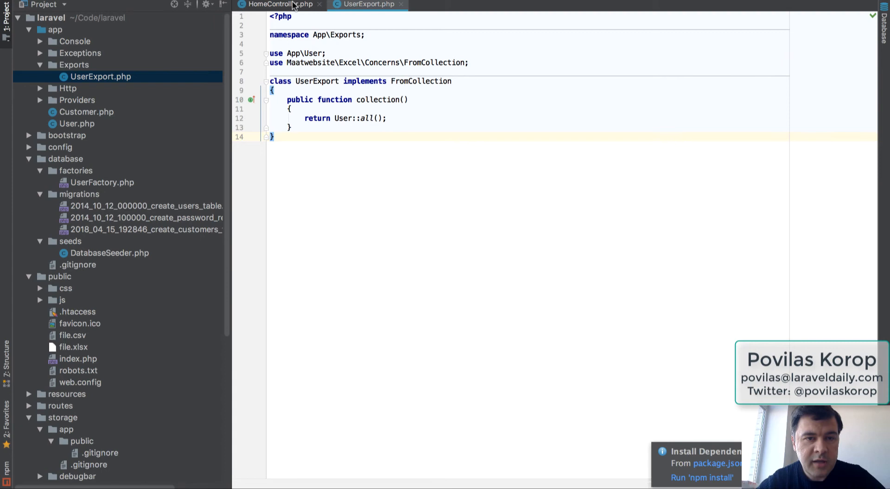
Switch HomeController to Excel::store UserExport to laravelexcel.csv, commenting out FastExcel
click(278, 4)
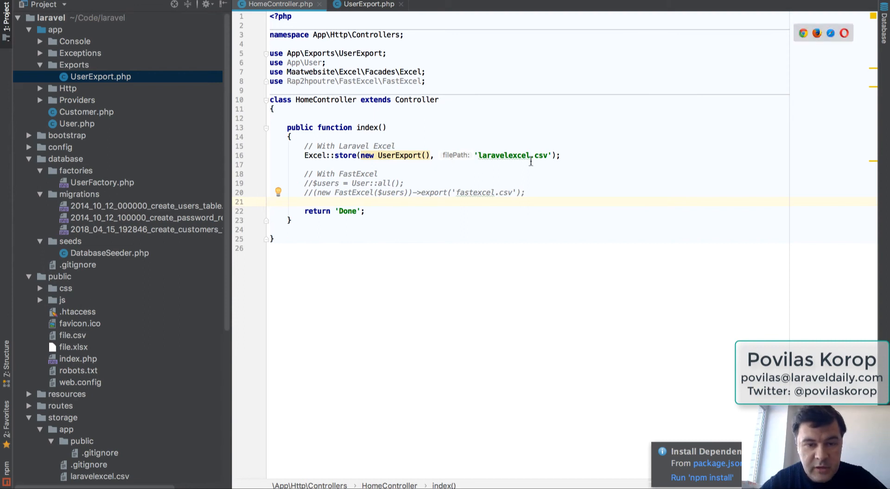
Review storage/app/laravelexcel.csv with its id, name, email and timestamp rows, then close it
scroll(down, 3)
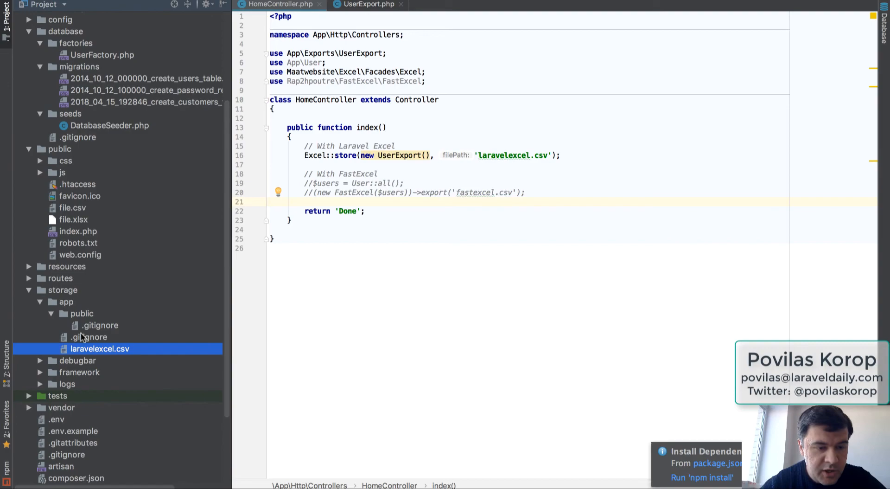
double_click(99, 348)
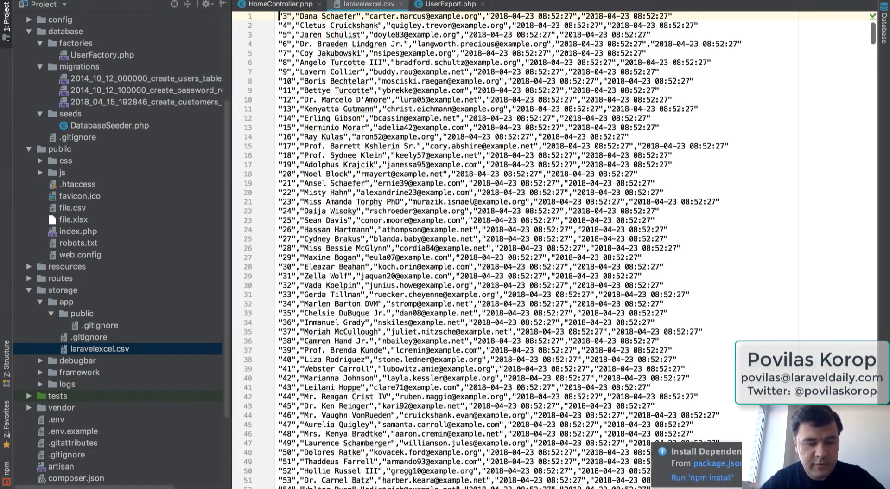
click(278, 5)
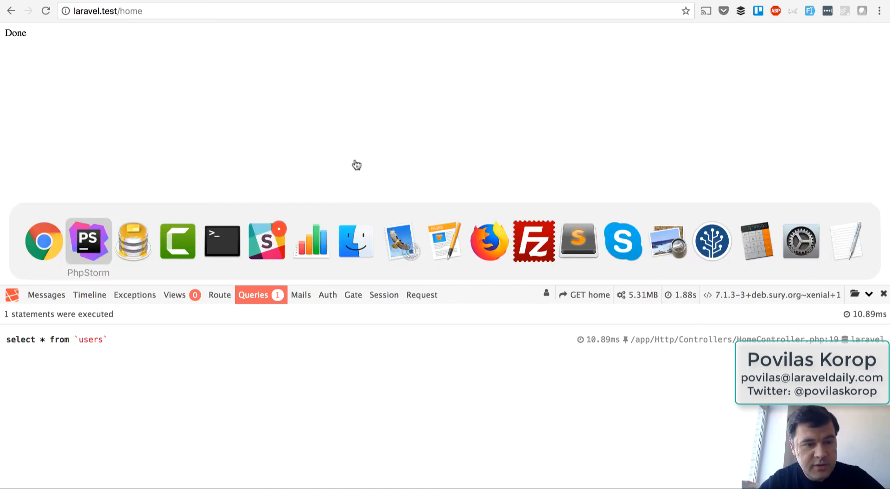
Review public/fastexcel.csv and its name,email,created_at,updated_at header without ids, then close it
click(88, 241)
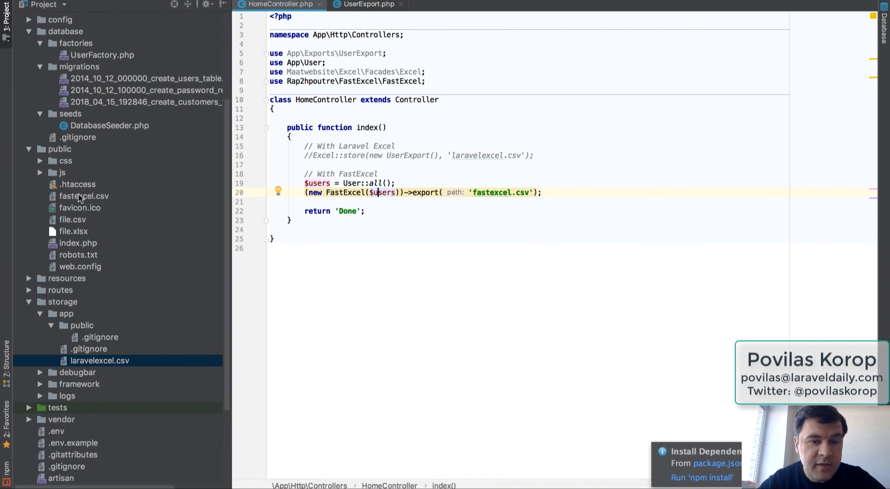
click(84, 195)
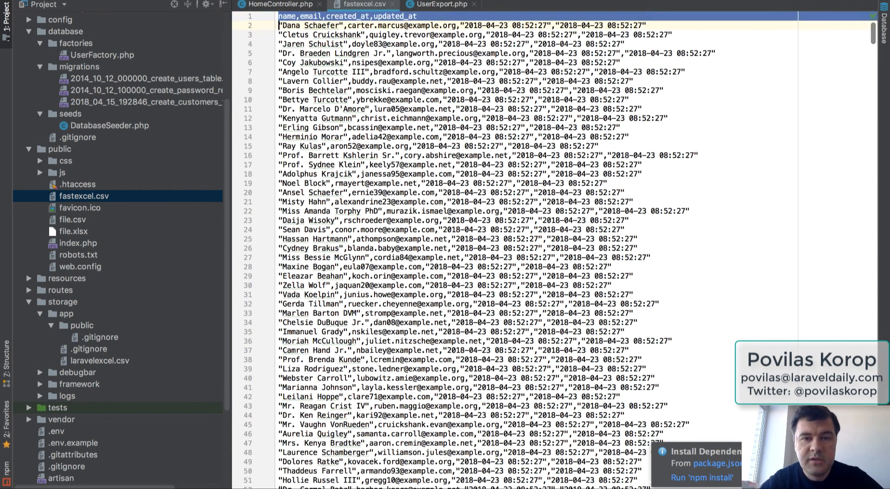
click(278, 4)
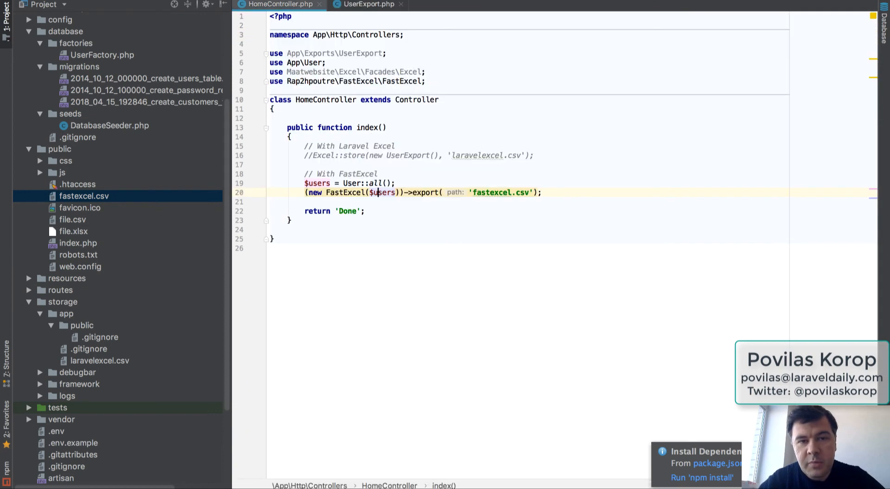